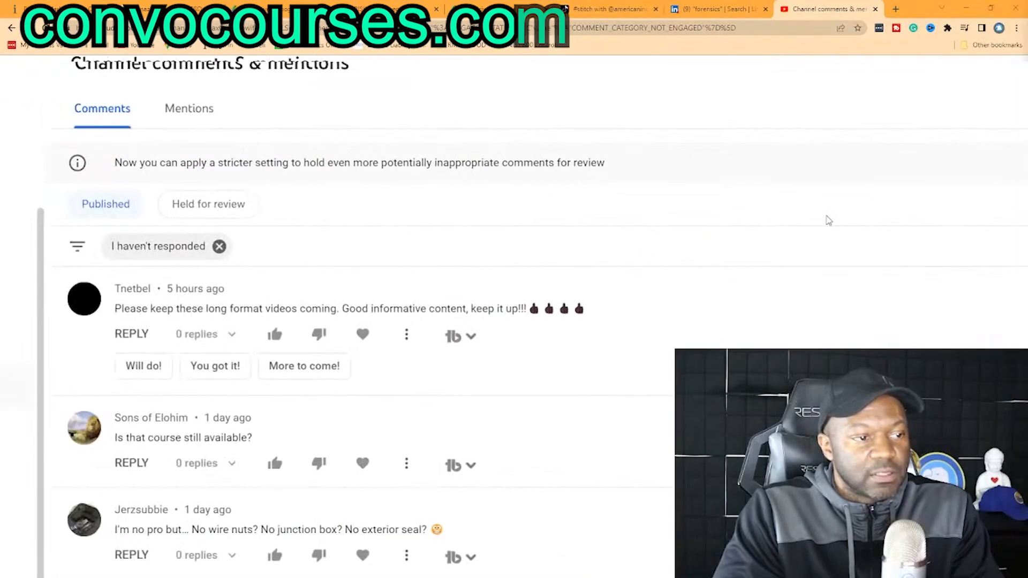
pyautogui.scroll(-3)
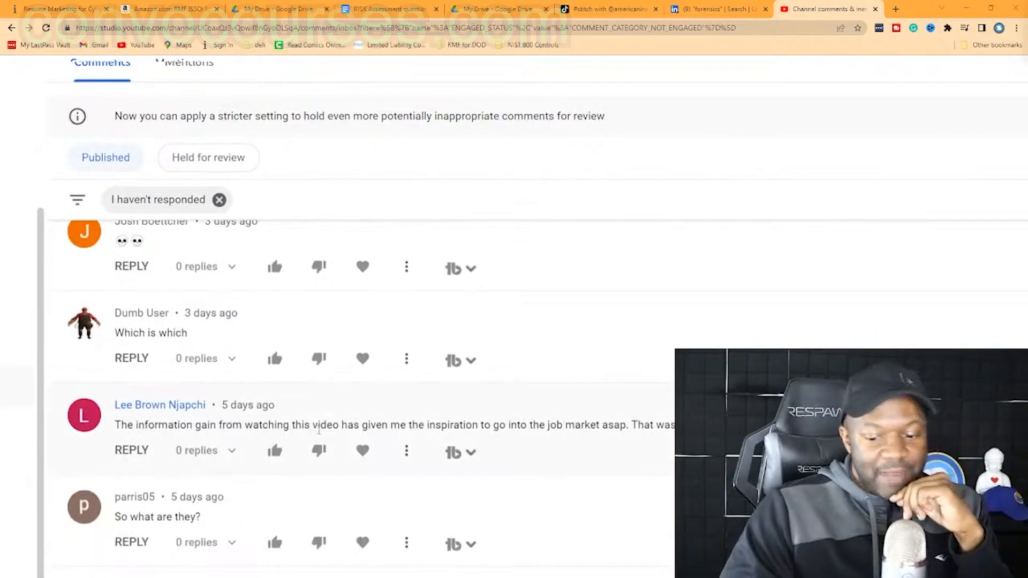
pyautogui.scroll(-3)
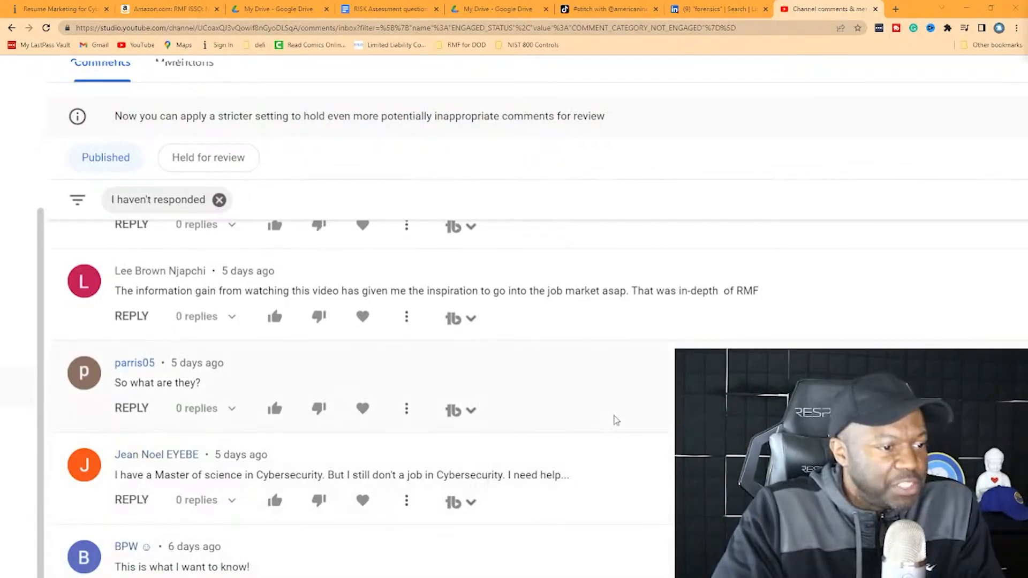
pyautogui.scroll(-3)
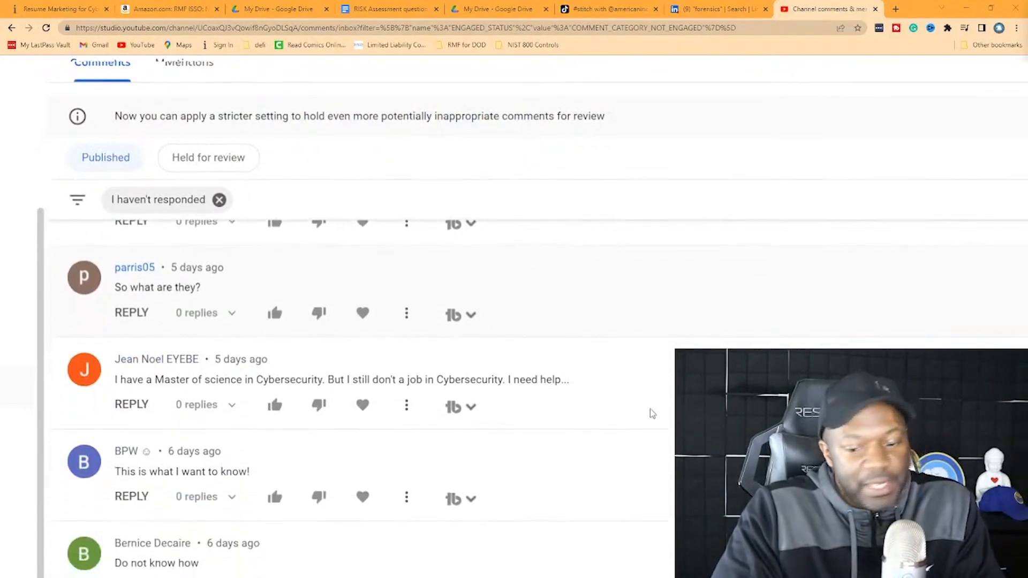